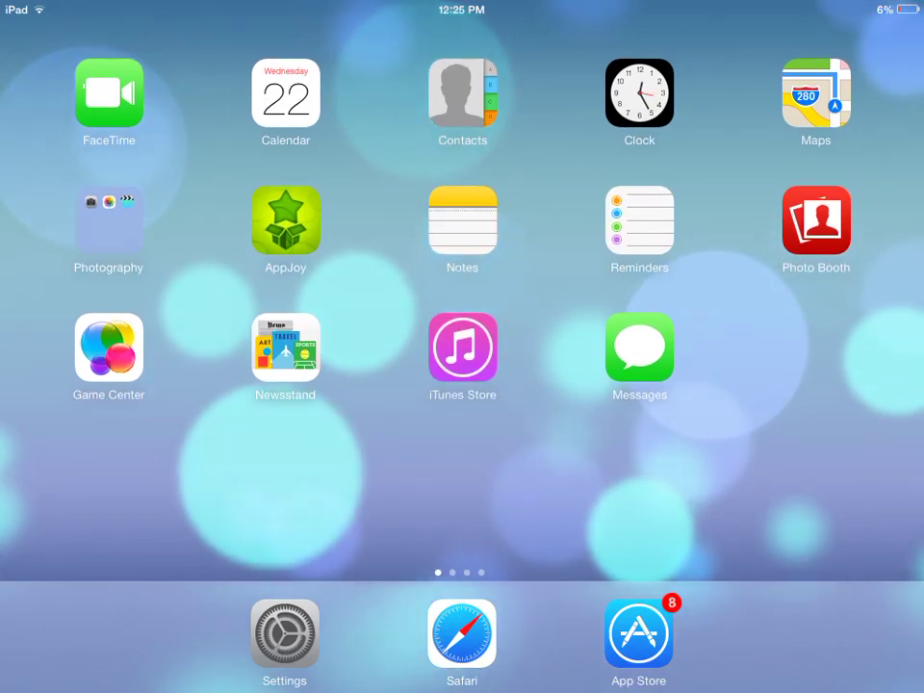
Swipe to the second home screen page holding the Jailbreak folder
scroll(left, 3)
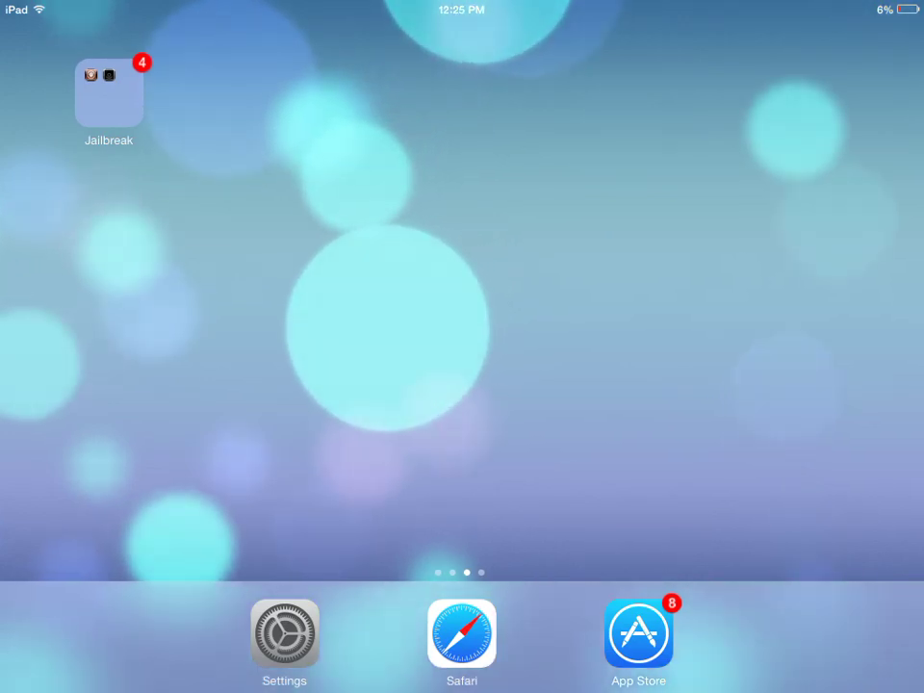
Launch Cydia from inside the Jailbreak folder
click(108, 81)
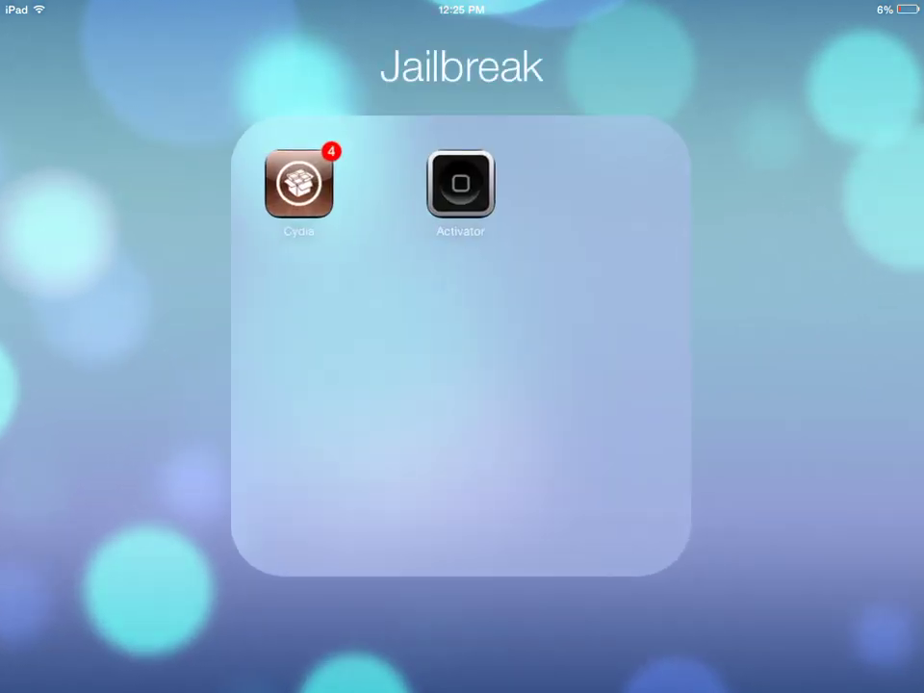
click(300, 184)
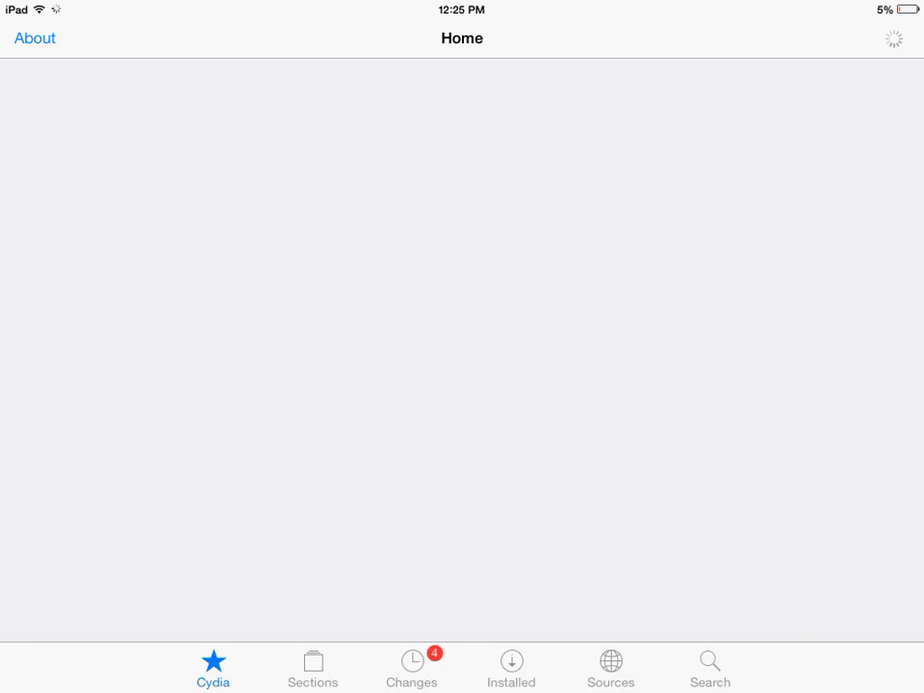
View the Sources repository list, then switch to an empty package search
click(610, 662)
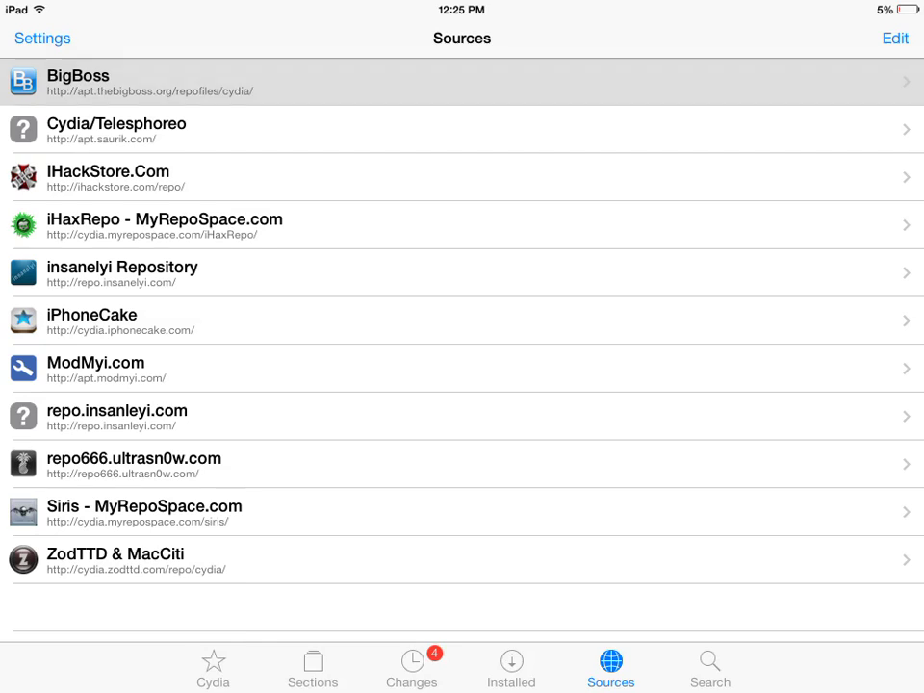
click(708, 662)
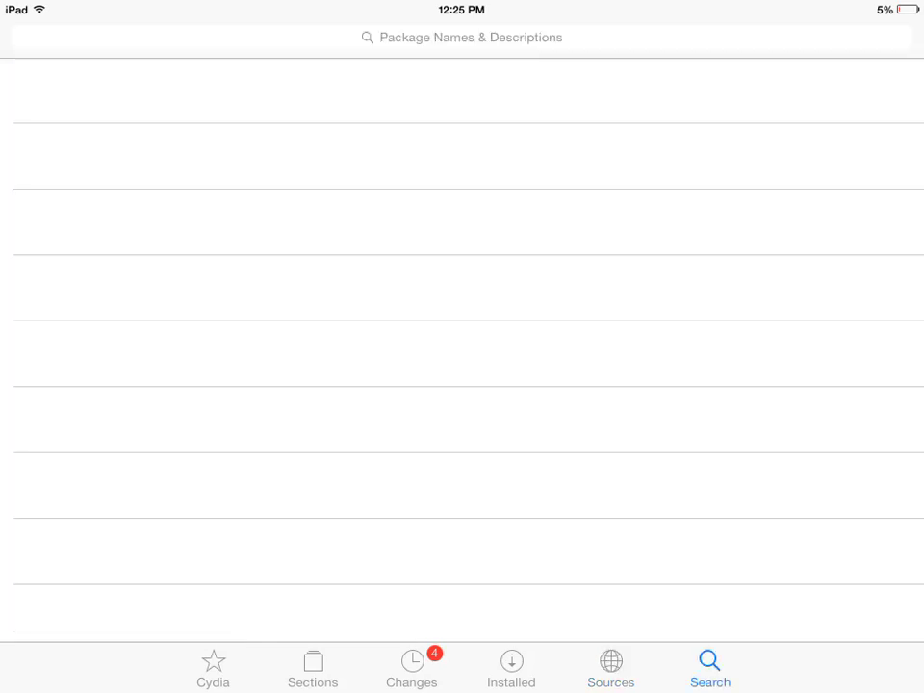
Search Cydia for 'Recordmyscreen' and choose the RecordMyScreen (Tweak) result
click(461, 38)
text(Recordmysc)
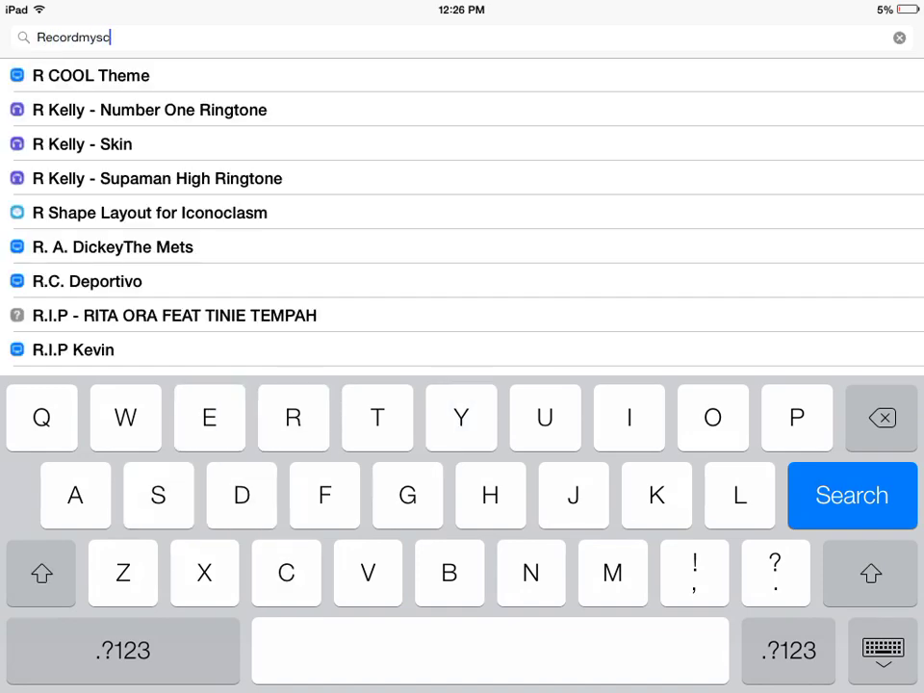
text(reen)
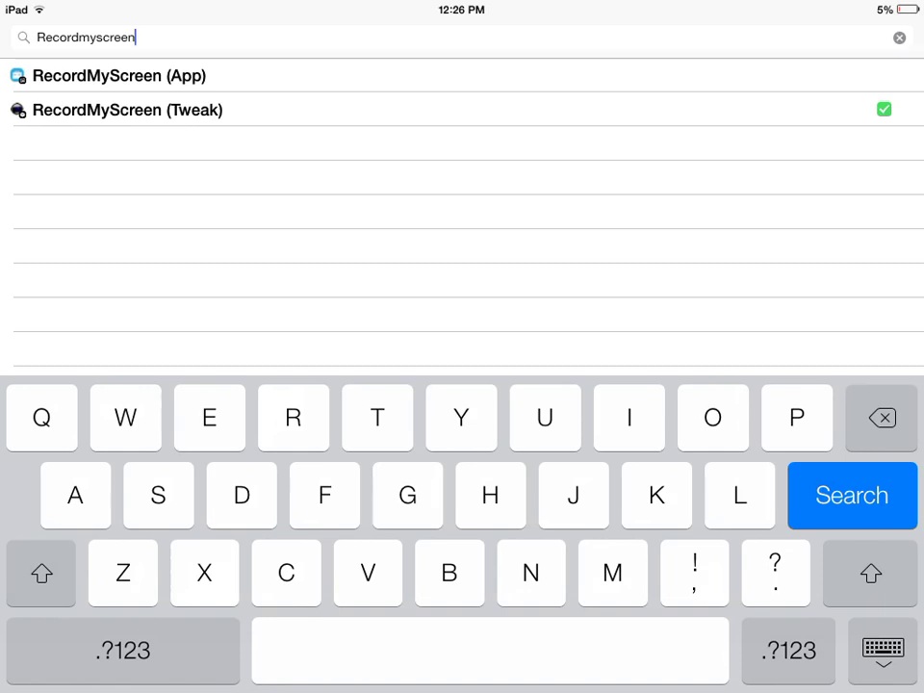
click(131, 110)
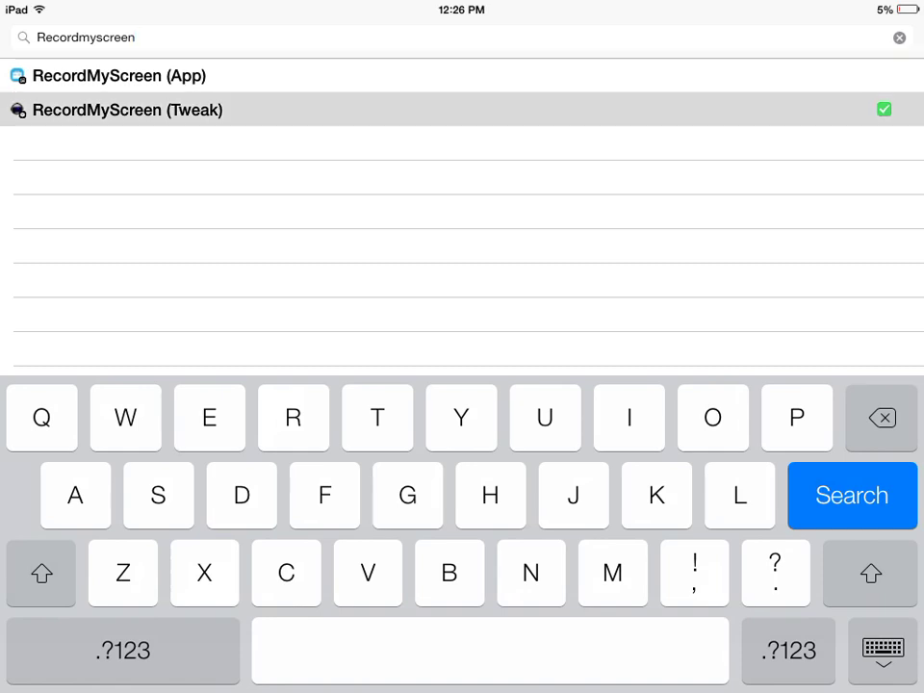
Read through the RecordMyScreen (Tweak) package description in Cydia
click(124, 108)
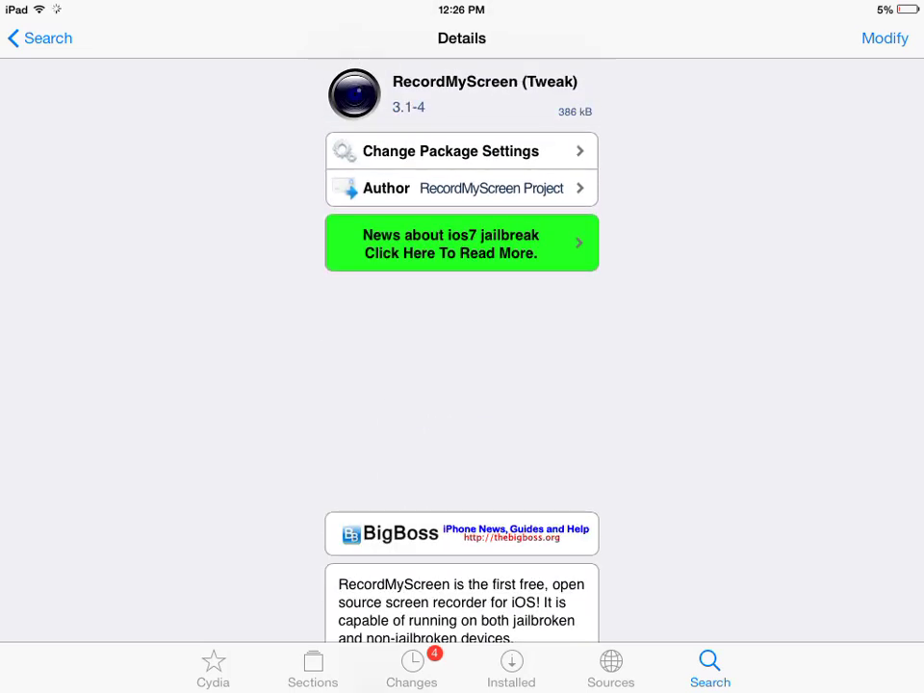
scroll(down, 3)
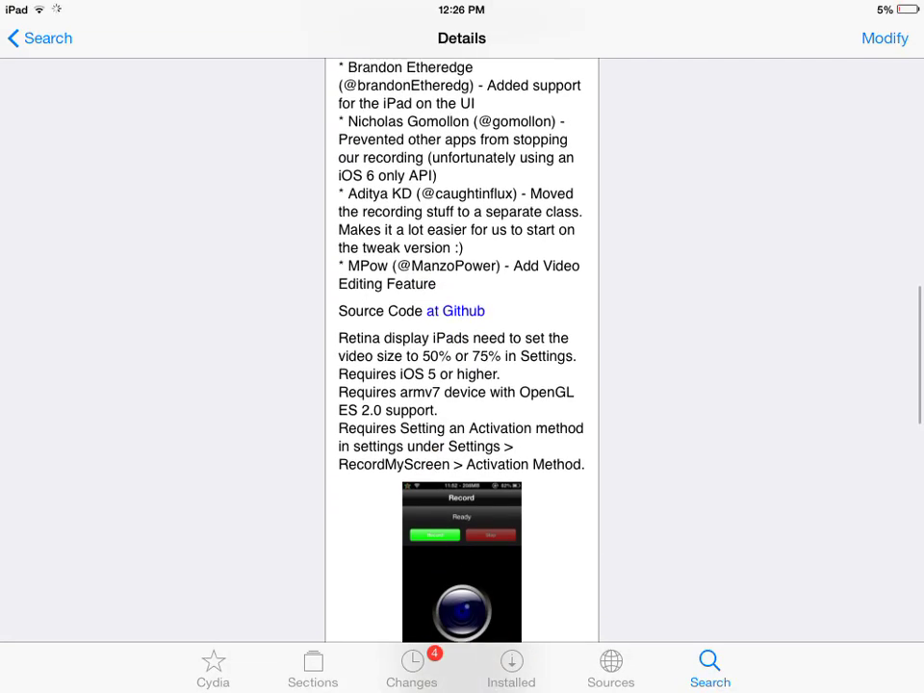
scroll(down, 3)
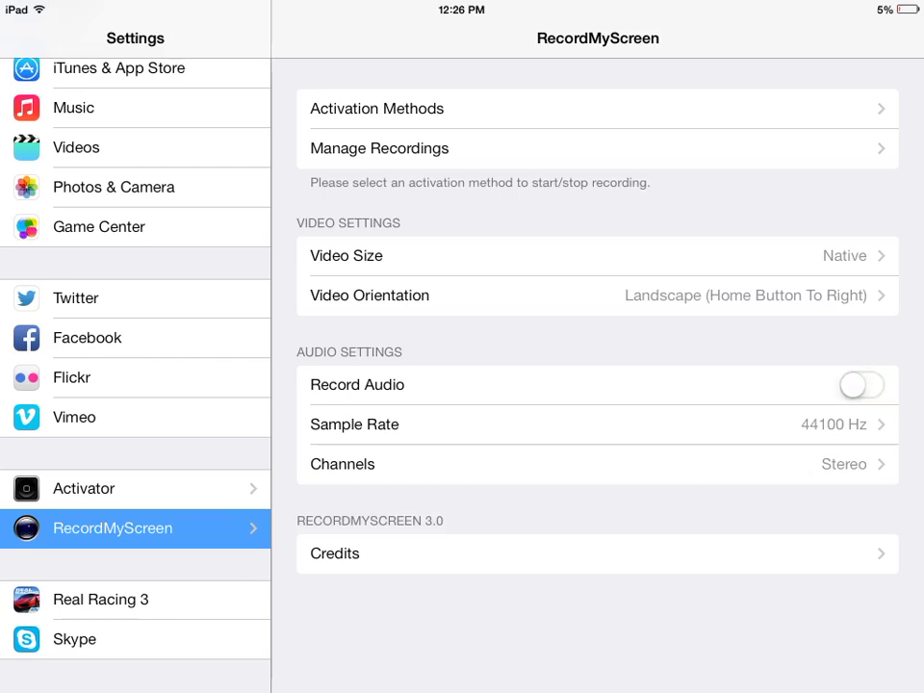
Switch Record Audio on in RecordMyScreen preferences and return to the home screen
click(859, 381)
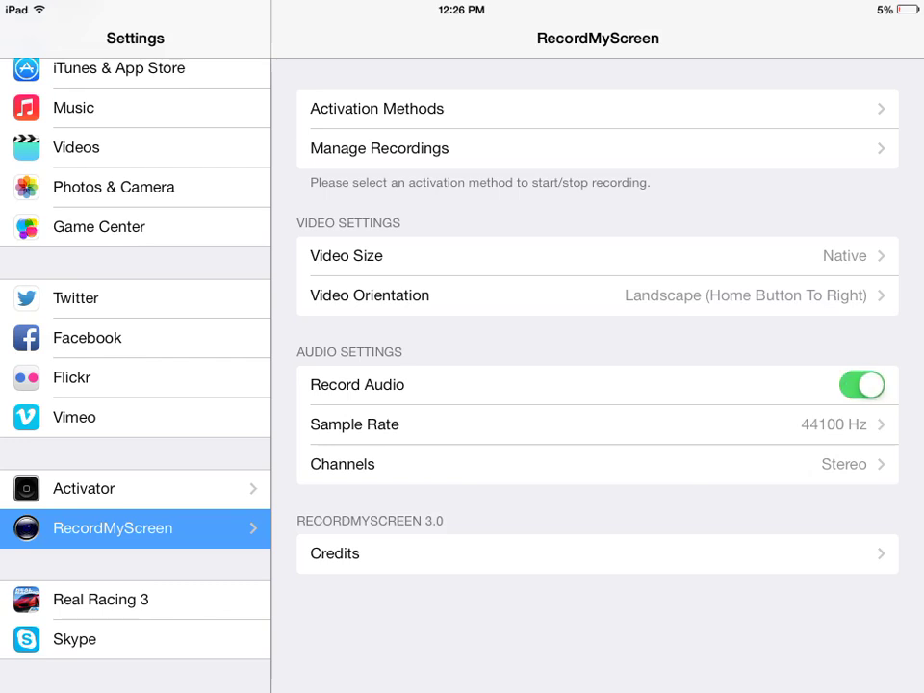
click(375, 108)
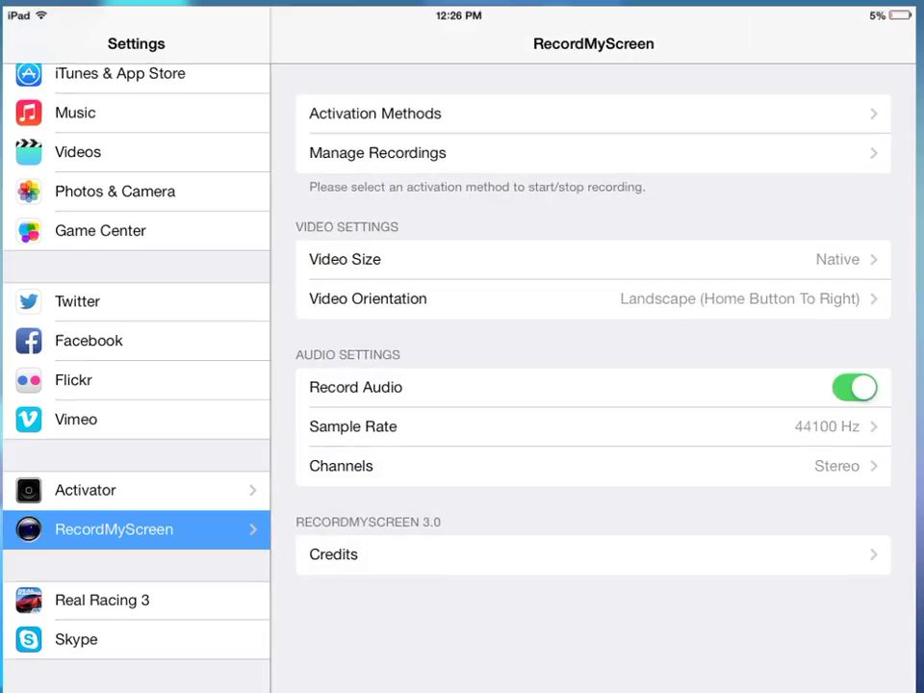
key(home)
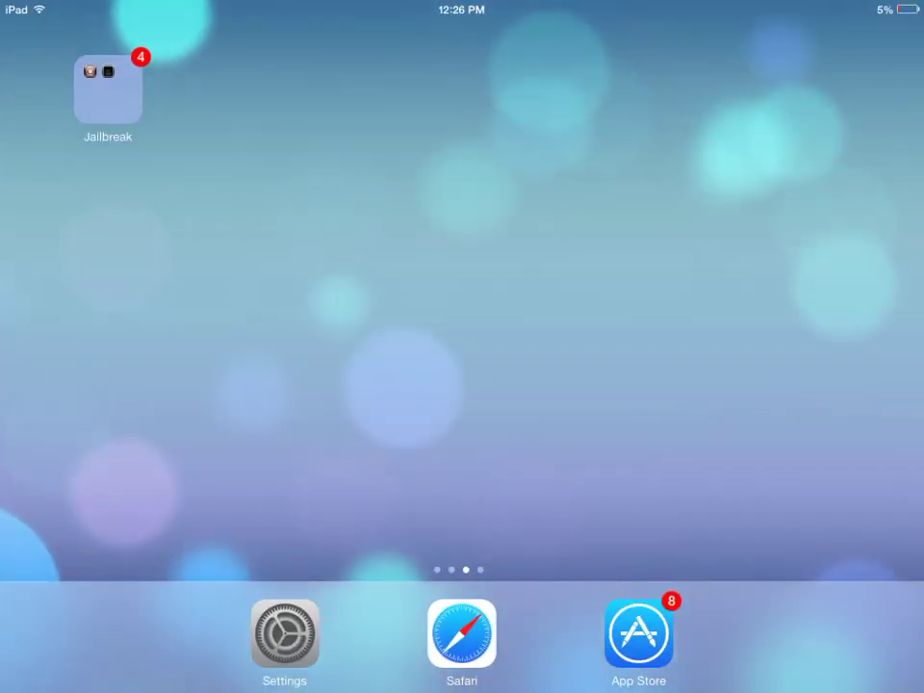